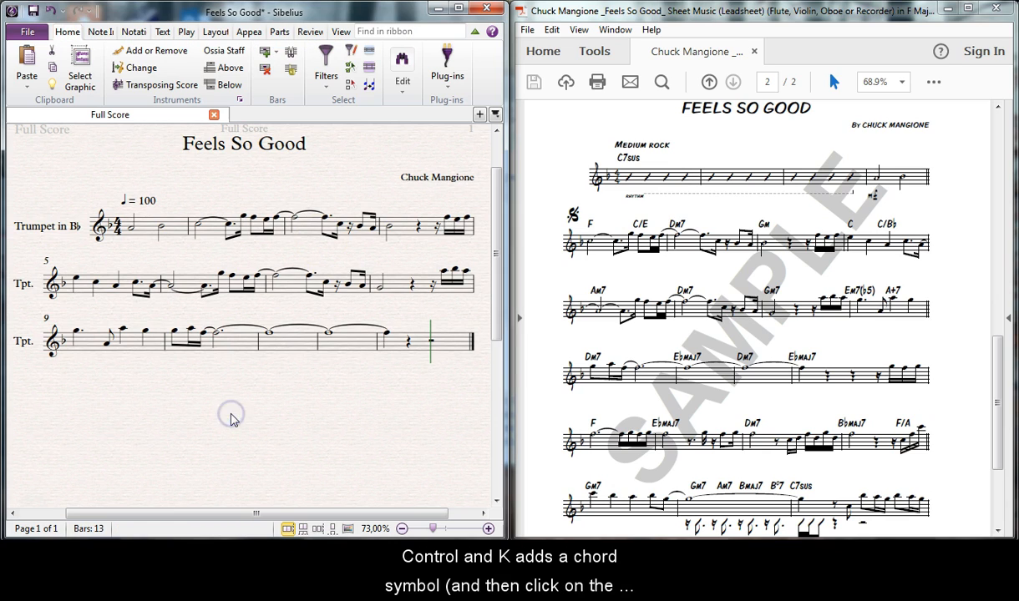
- Enter chord symbols from bar 2 onward, including C and Gm, above the trumpet melody
{"action": "left_click", "coordinate": [200, 229]}
{"action": "type", "text": "F"}
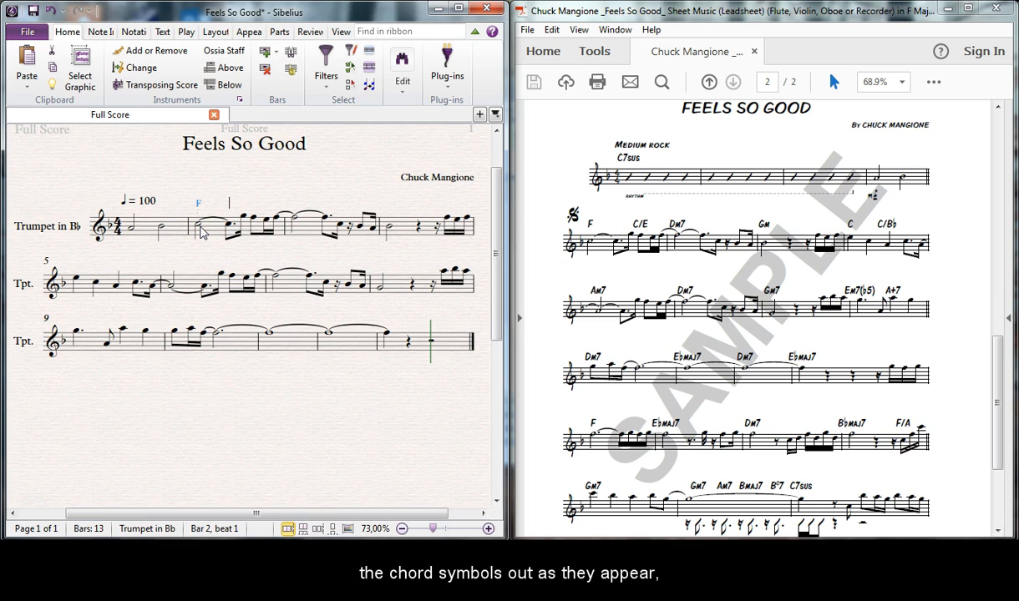
{"action": "type", "text": "C"}
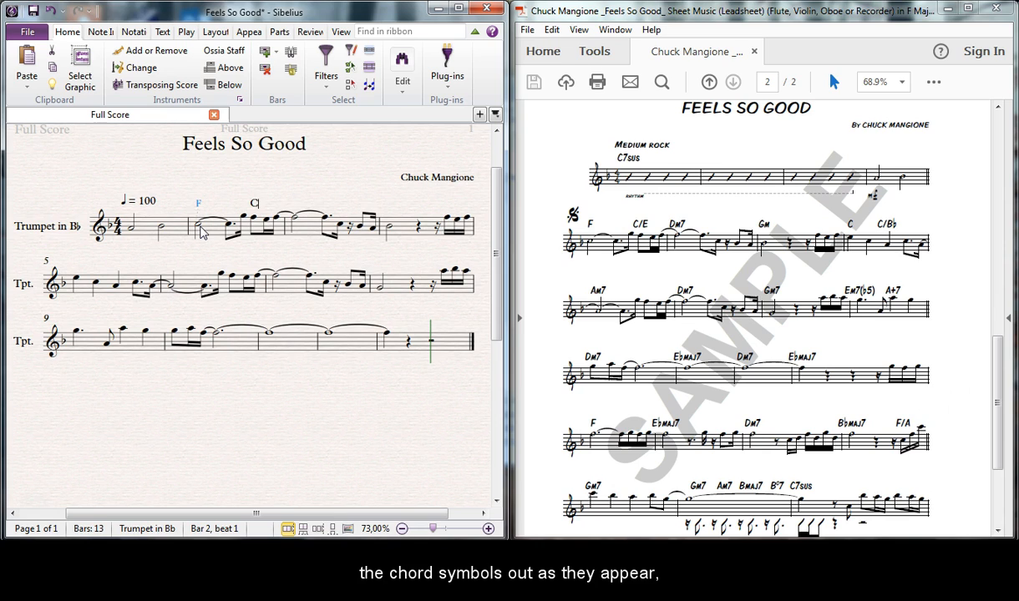
{"action": "key", "text": "space"}
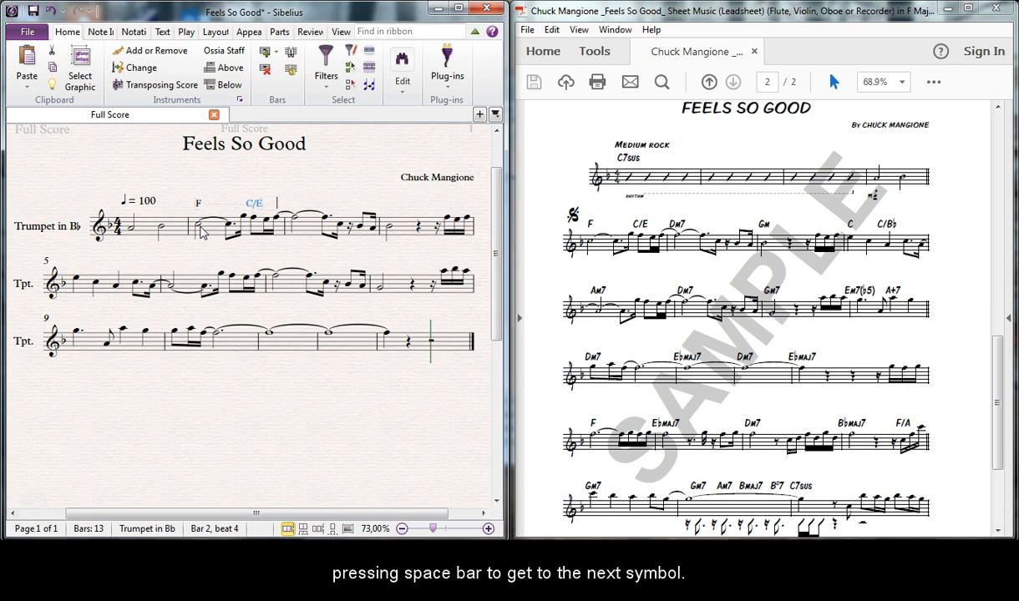
{"action": "key", "text": "space"}
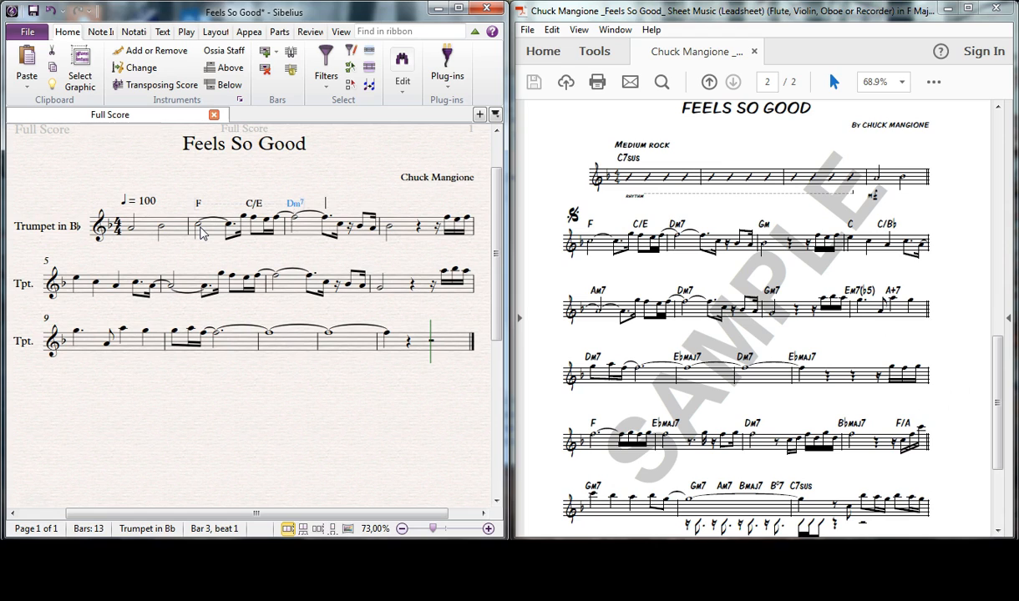
{"action": "type", "text": "Gm"}
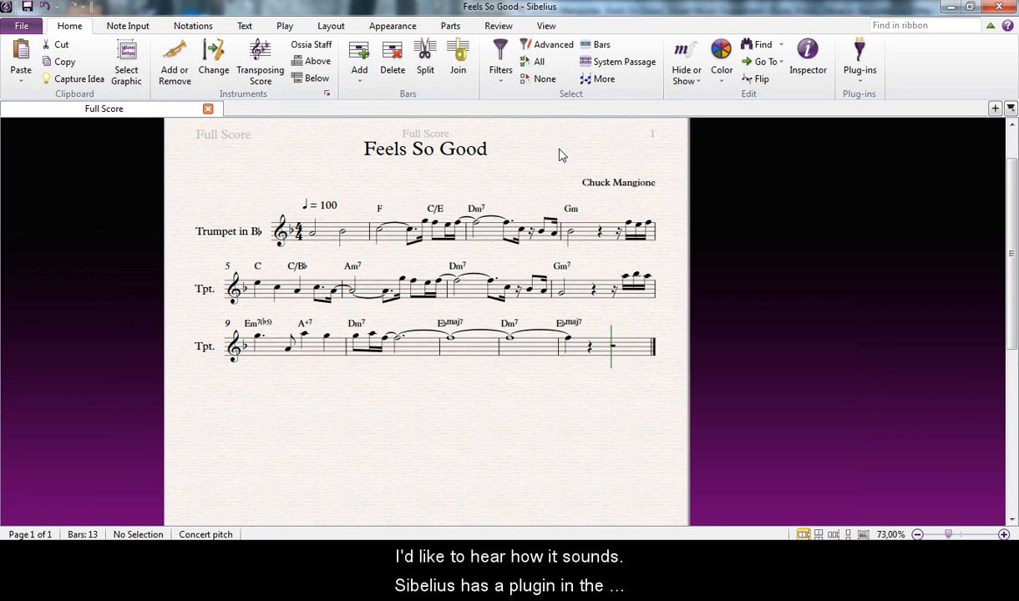
{"action": "mouse_move", "coordinate": [130, 25]}
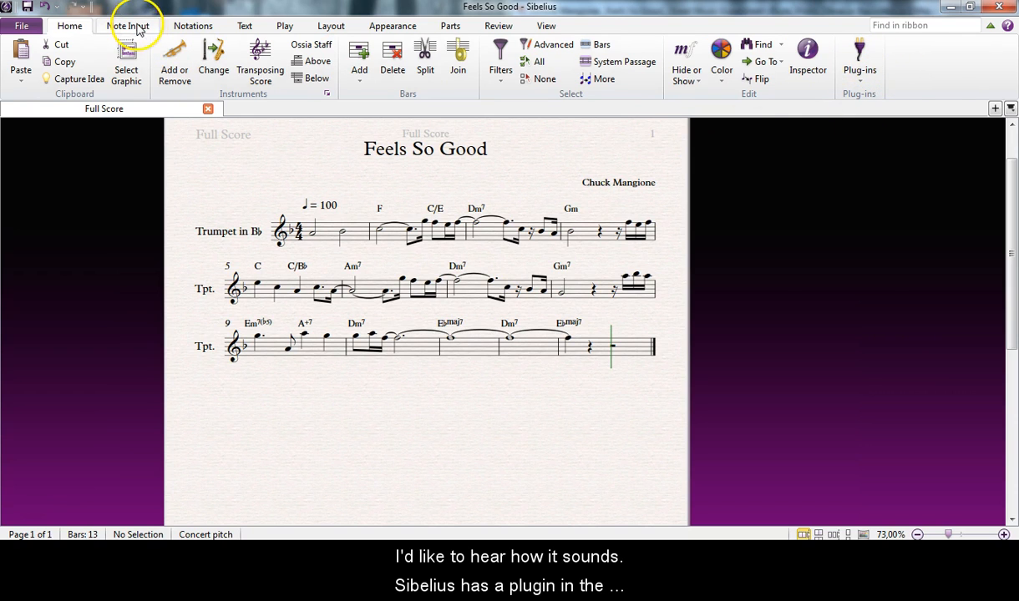
- Realize the chord symbols across the whole score onto a new Piano staff
{"action": "left_click", "coordinate": [245, 25]}
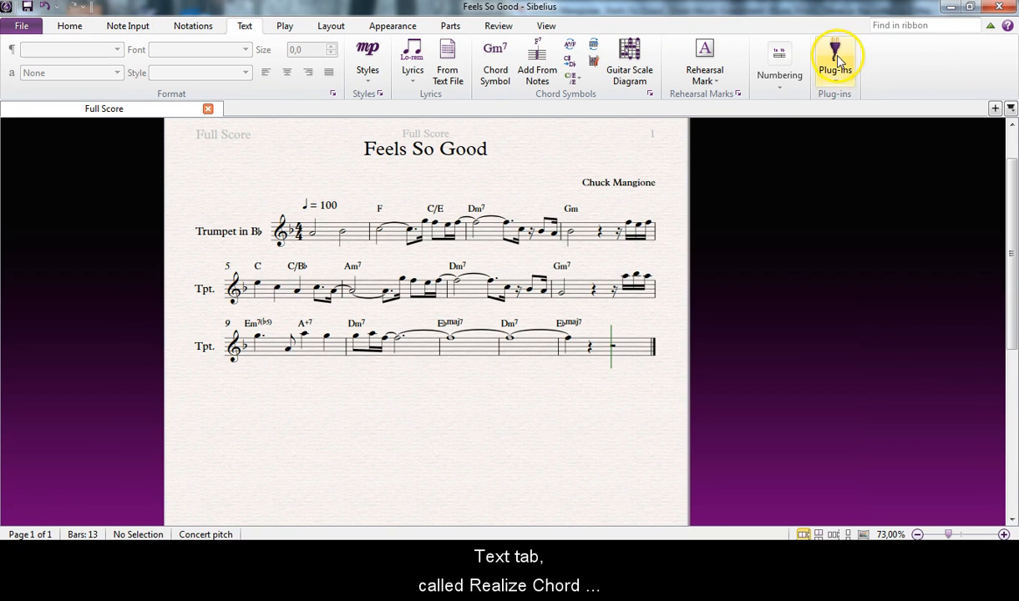
{"action": "left_click", "coordinate": [834, 62]}
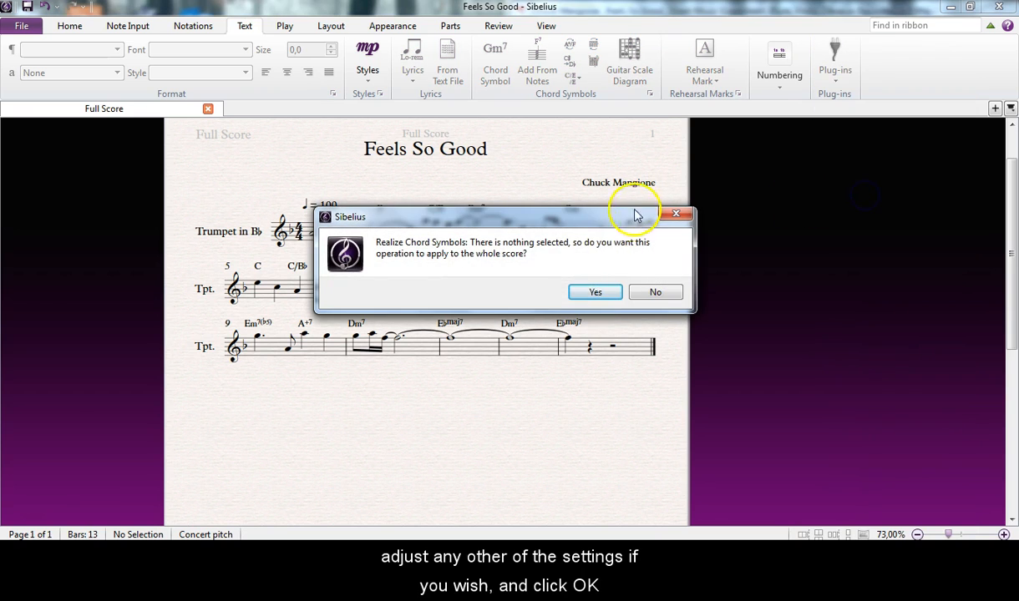
{"action": "left_click", "coordinate": [595, 292]}
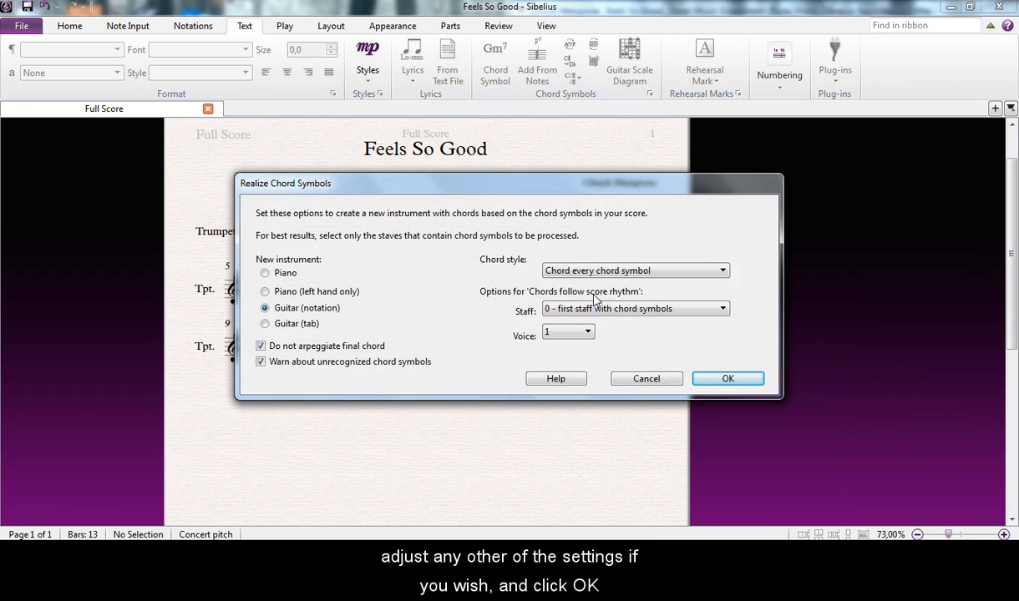
{"action": "left_click", "coordinate": [265, 273]}
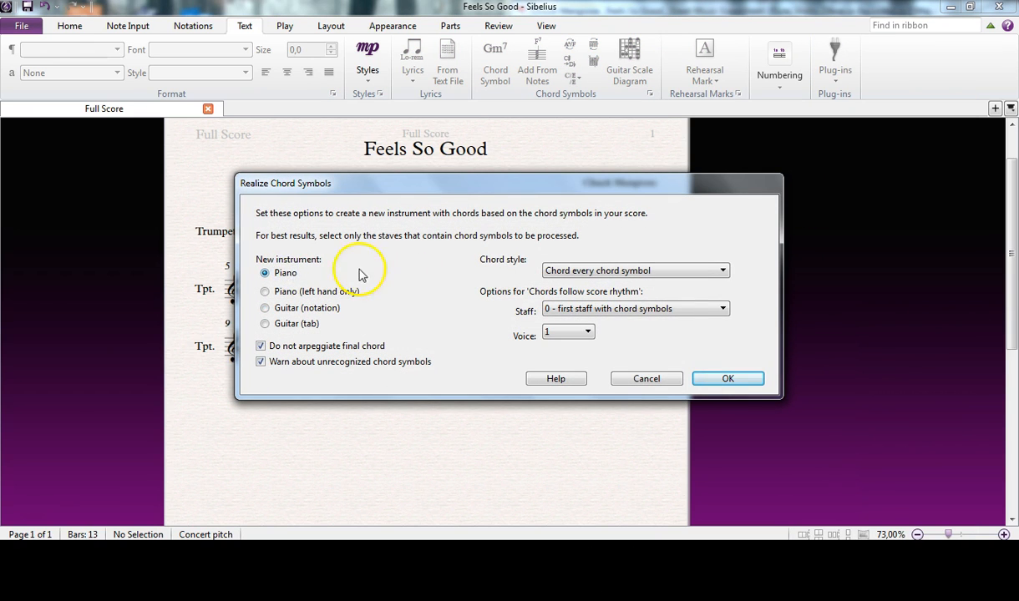
{"action": "left_click", "coordinate": [727, 378]}
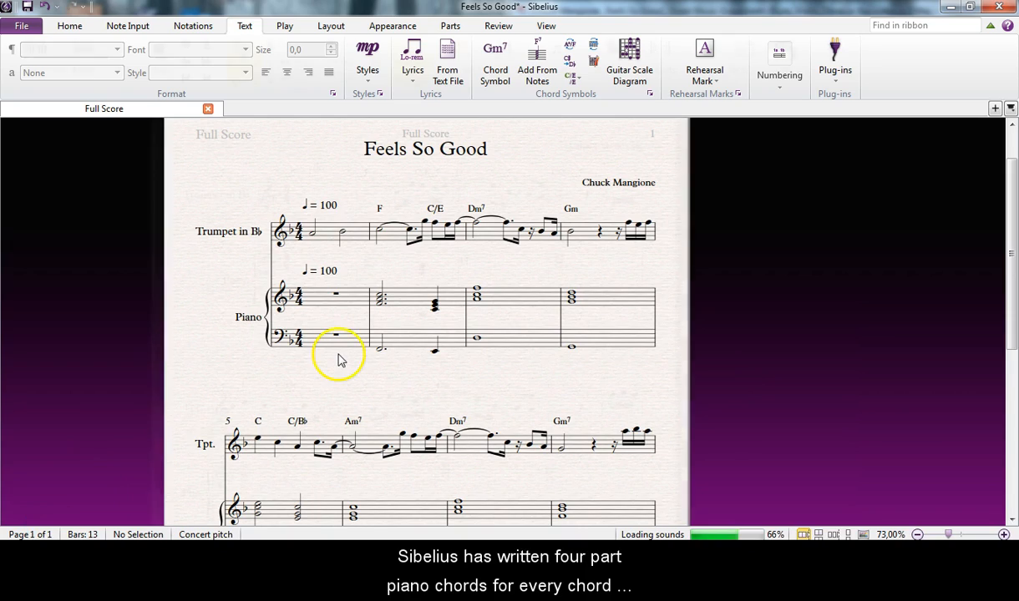
- Rewrite the bar-2 piano F chord as repeated eighth-note chords with a rest
{"action": "left_click", "coordinate": [285, 25]}
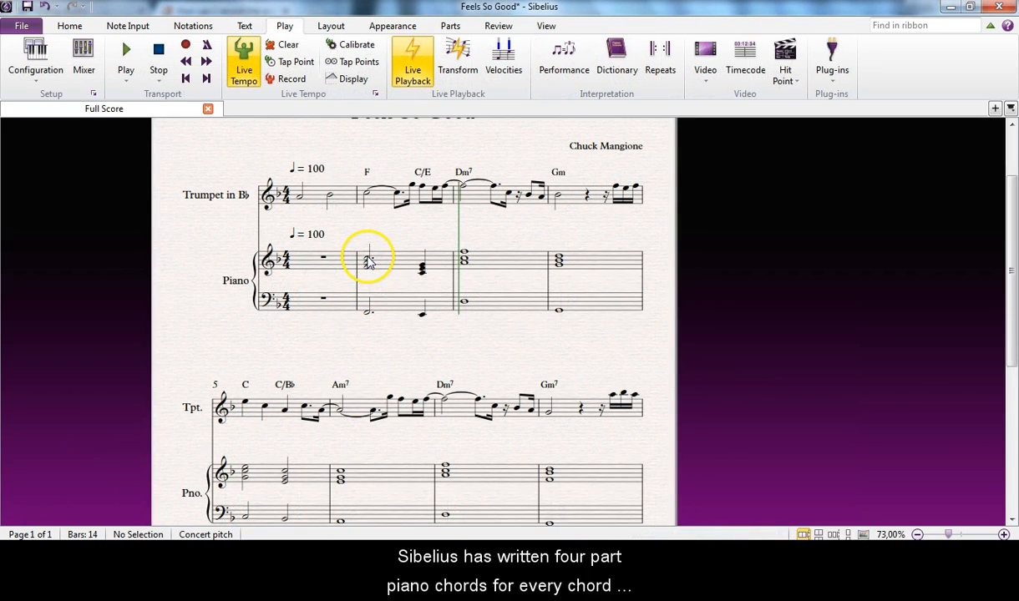
{"action": "left_click", "coordinate": [370, 260]}
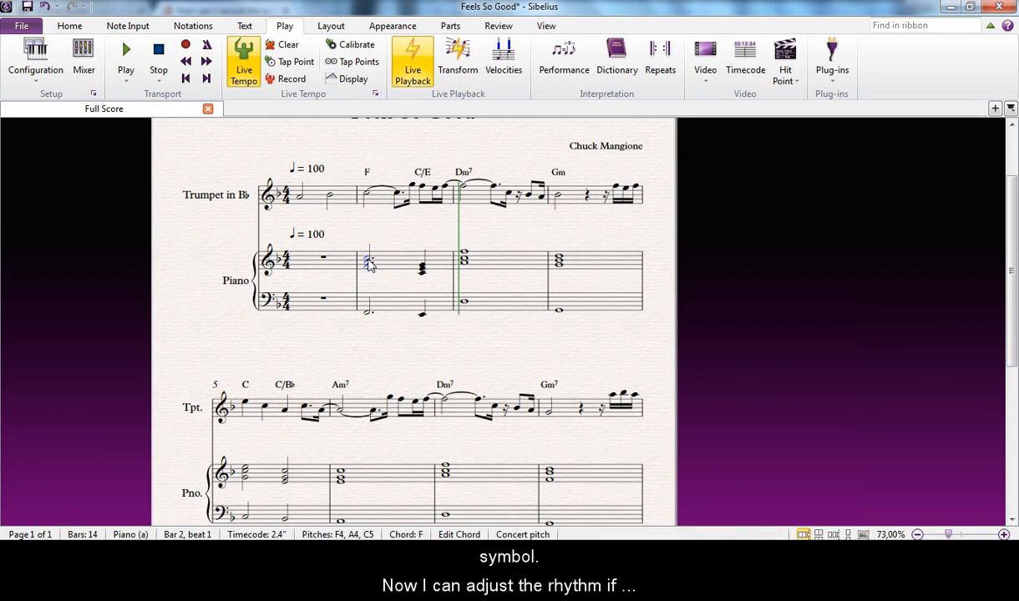
{"action": "left_click", "coordinate": [365, 257]}
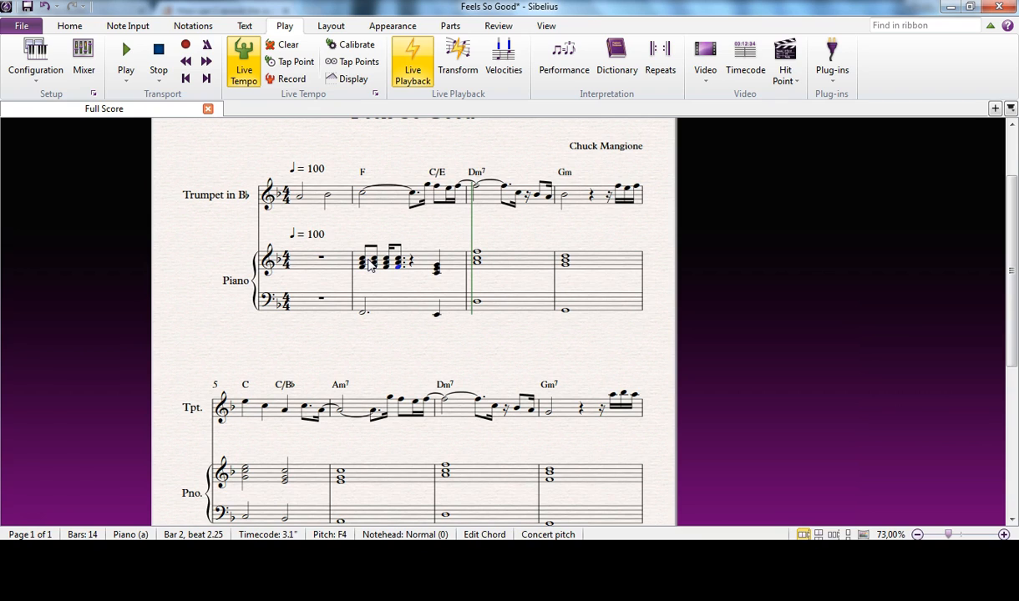
{"action": "left_click", "coordinate": [388, 262]}
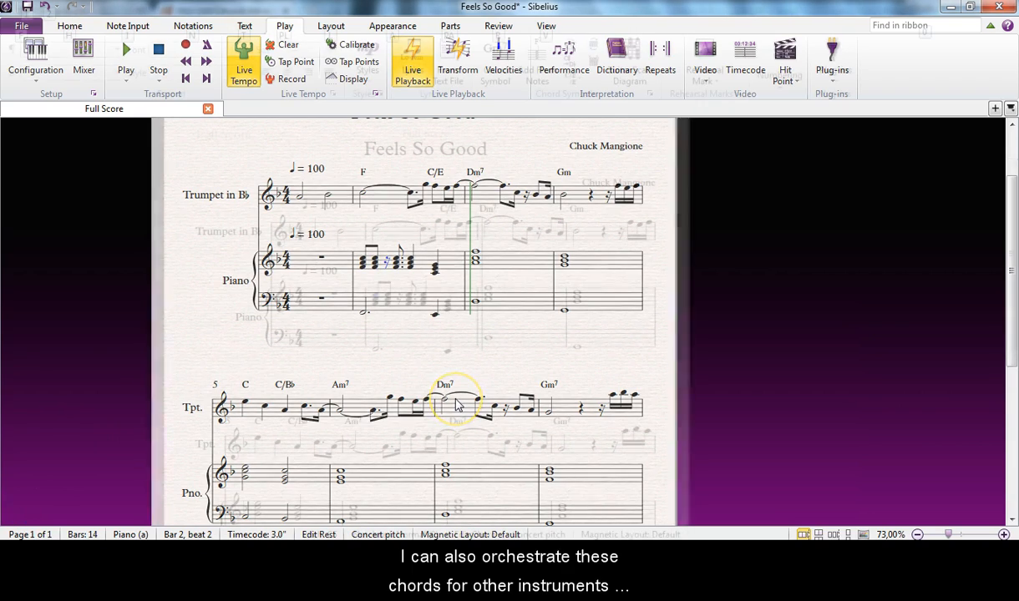
{"action": "left_click", "coordinate": [244, 26]}
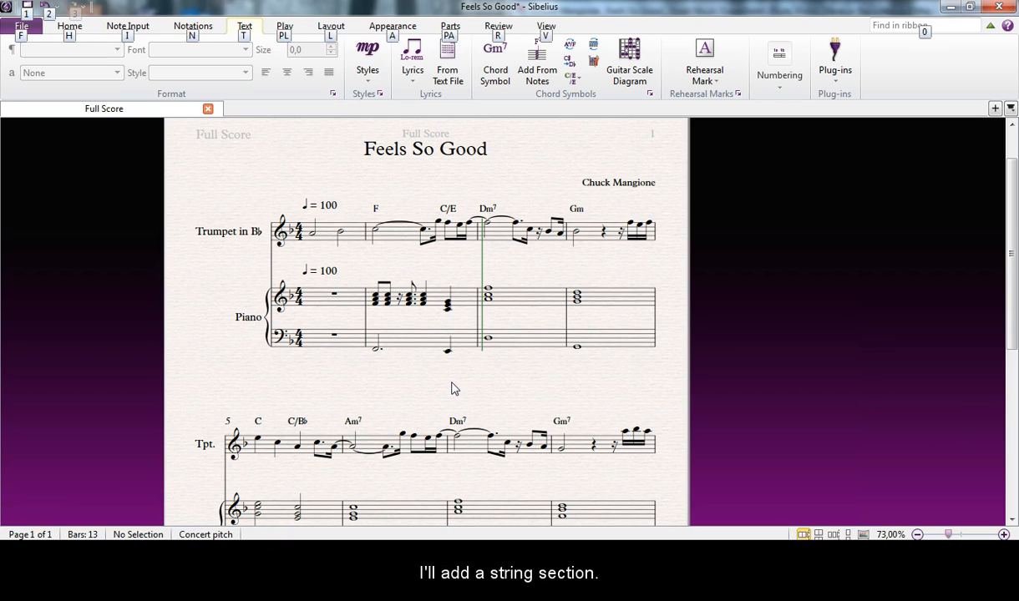
- Add Violin 1, Violin 2, Viola and Violoncello staves via Add or Remove Instruments
{"action": "left_click", "coordinate": [127, 26]}
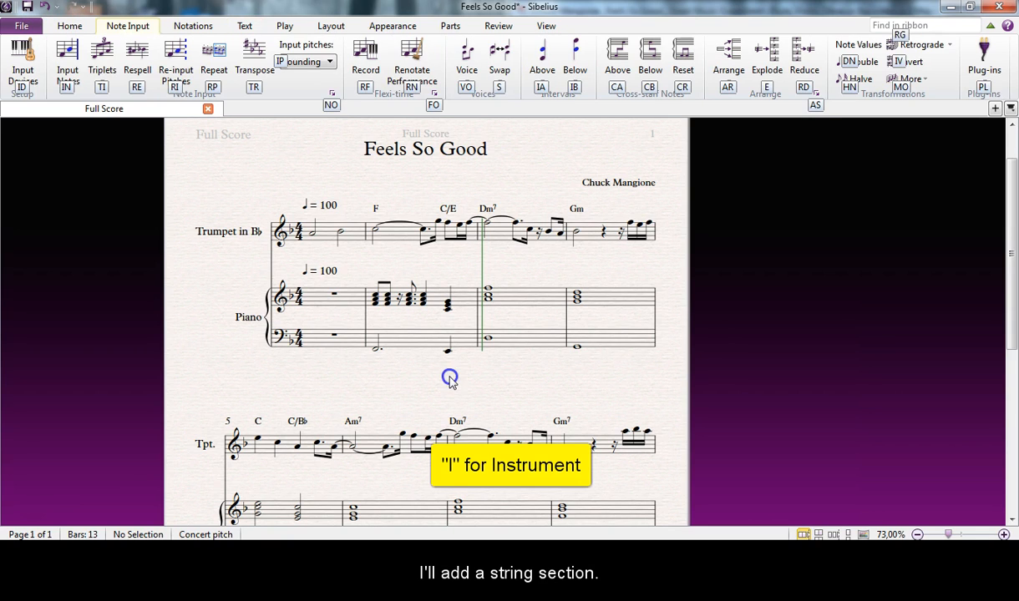
{"action": "key", "text": "i"}
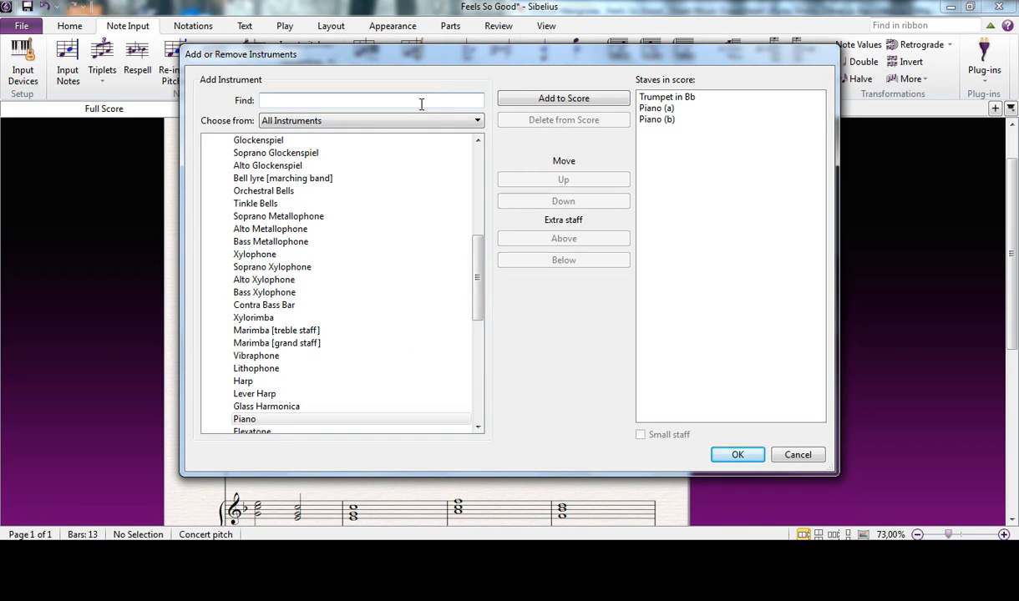
{"action": "type", "text": "violin 1"}
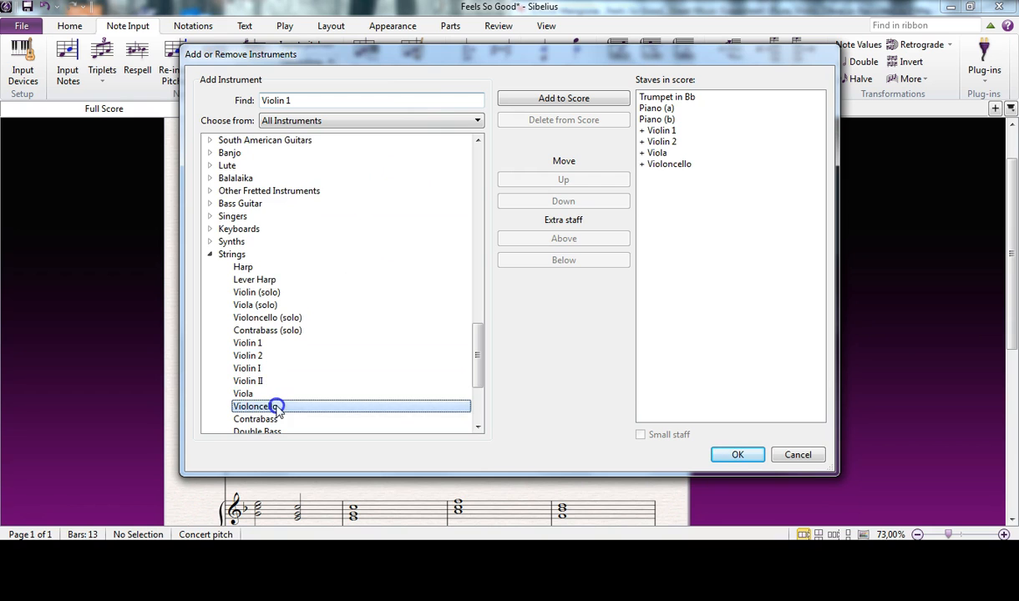
{"action": "mouse_move", "coordinate": [737, 454]}
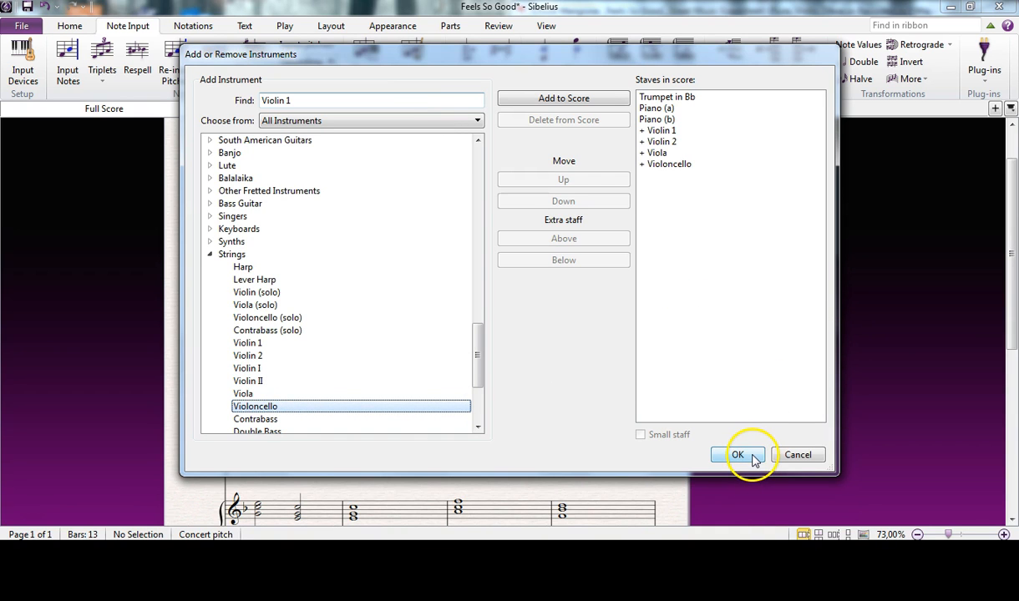
{"action": "left_click", "coordinate": [737, 454]}
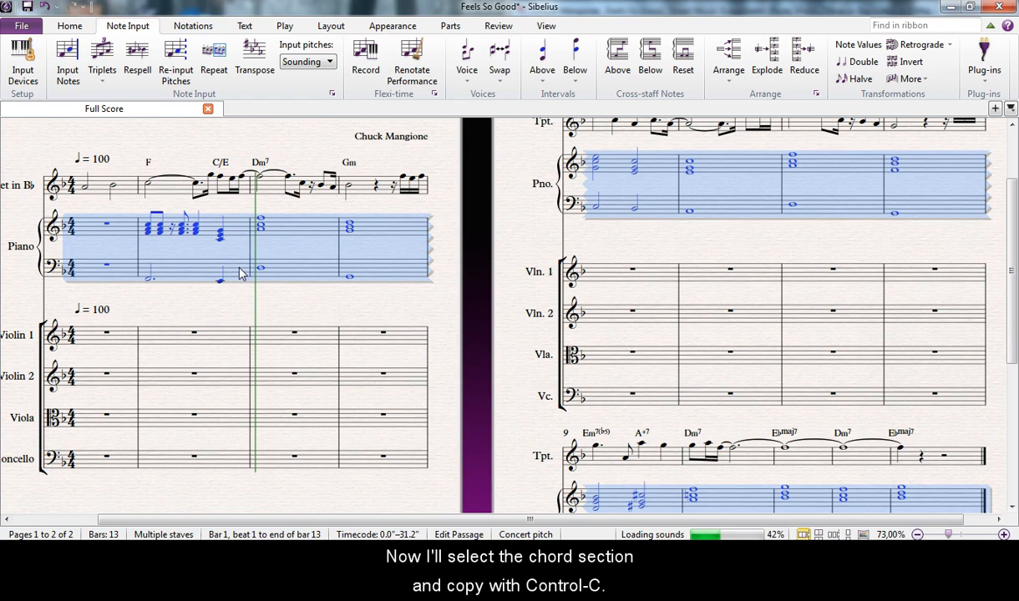
- Copy the piano chord passage and select bar 1 of the string staves
{"action": "key", "text": "alt"}
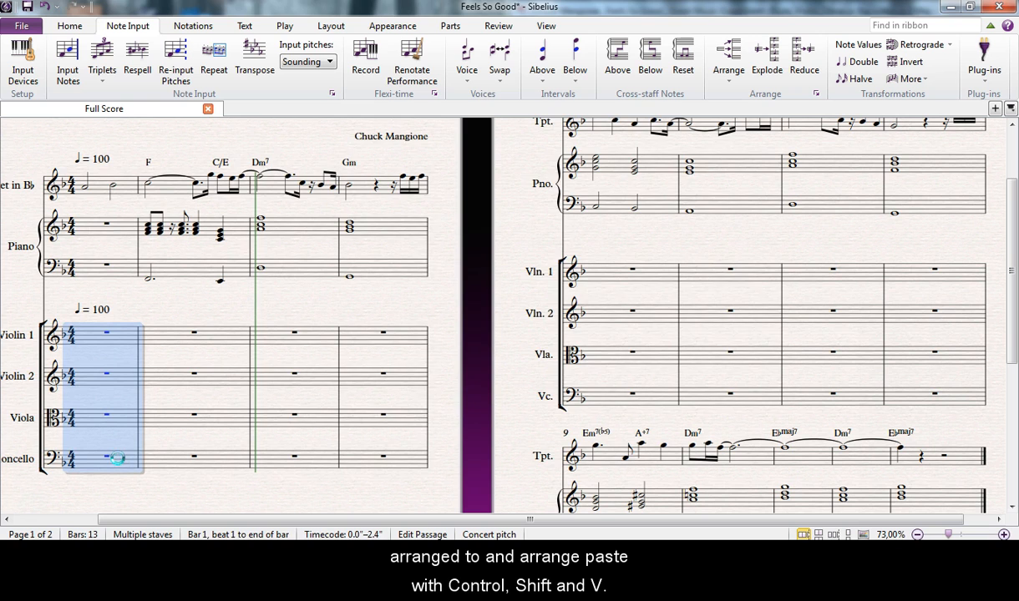
{"action": "left_click", "coordinate": [727, 56]}
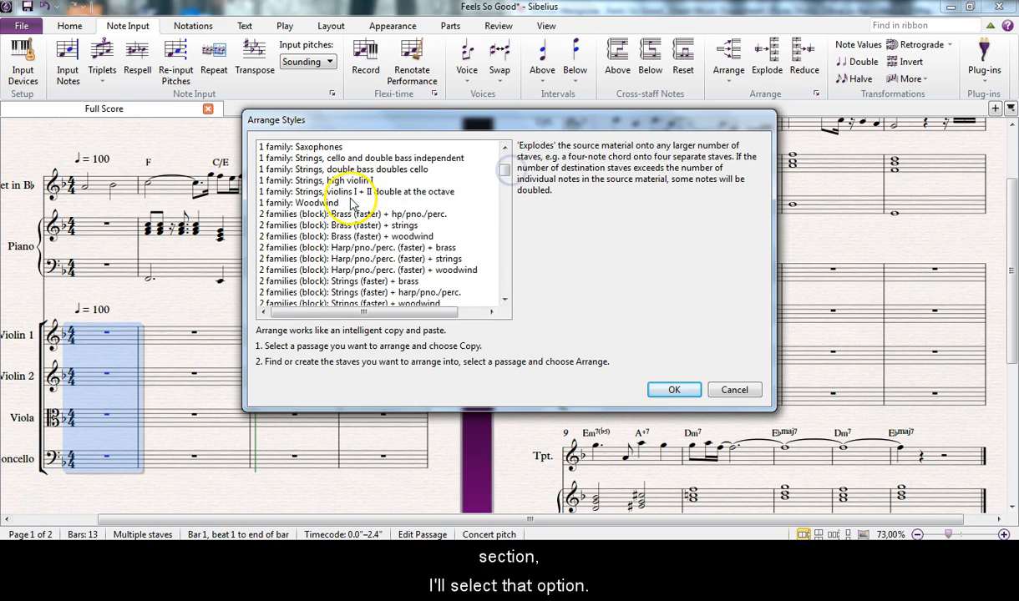
- Arrange the chords with the '1 family: Strings, high violin I' style
{"action": "left_click", "coordinate": [343, 183]}
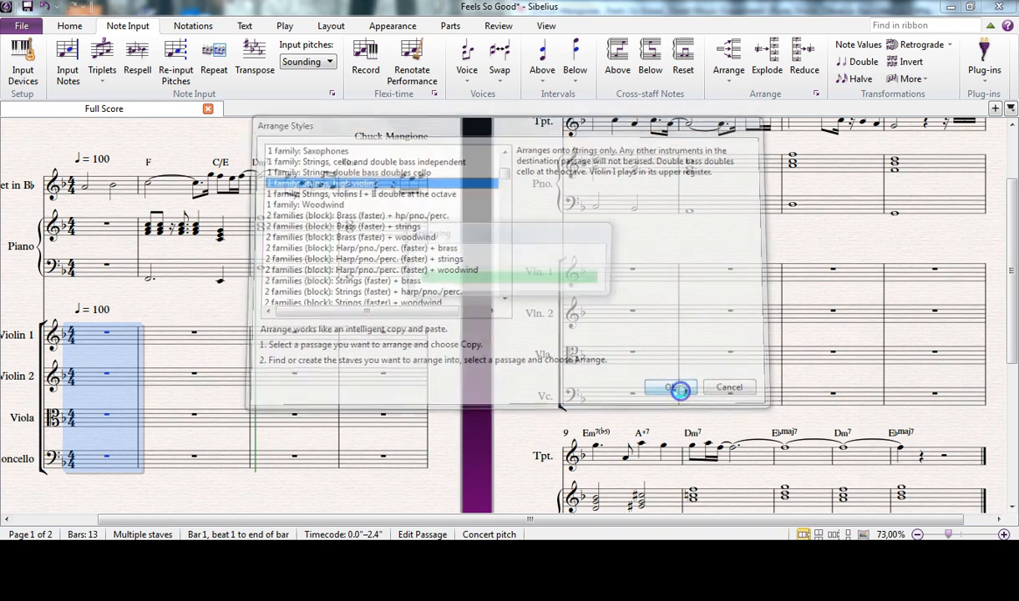
{"action": "left_click", "coordinate": [670, 387]}
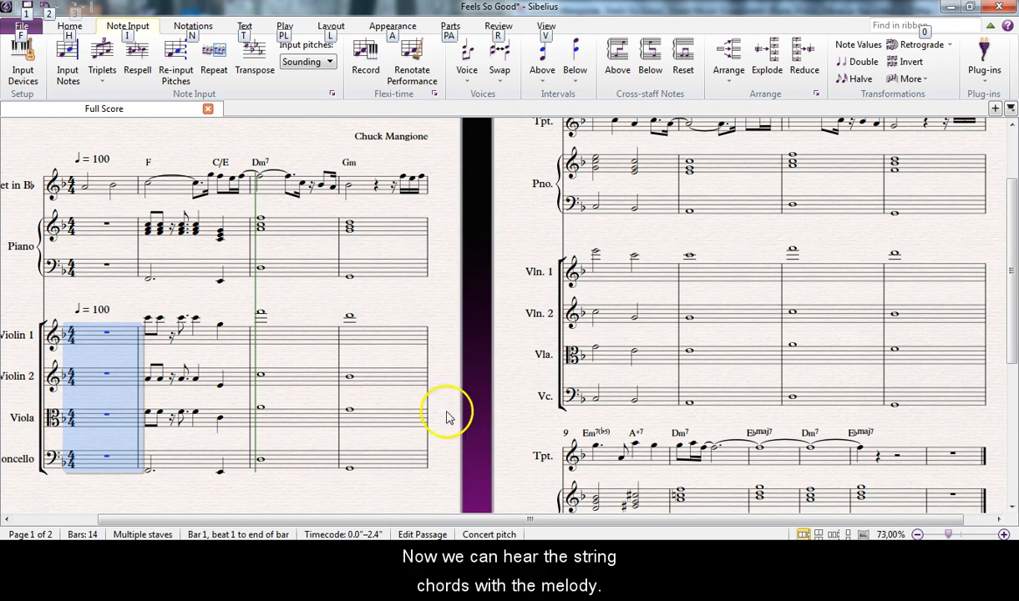
{"action": "mouse_move", "coordinate": [90, 192]}
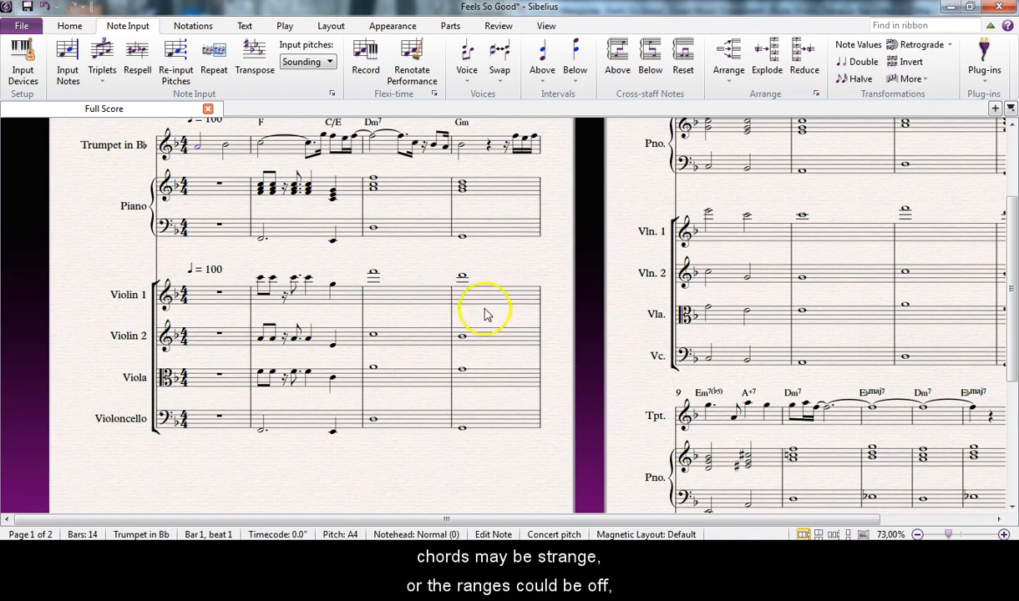
{"action": "left_click_drag", "start_coordinate": [487, 313], "coordinate": [365, 376]}
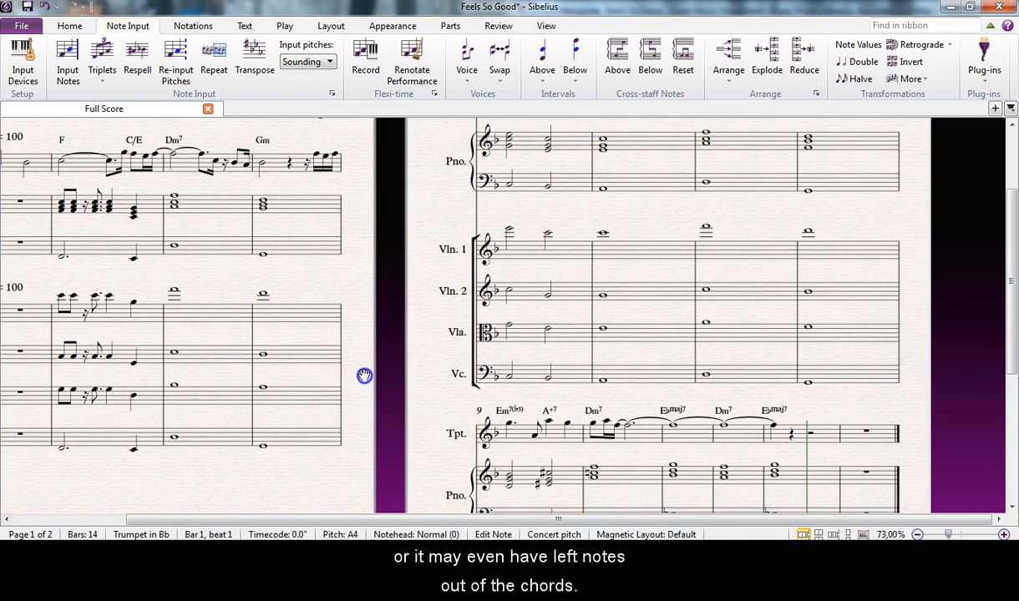